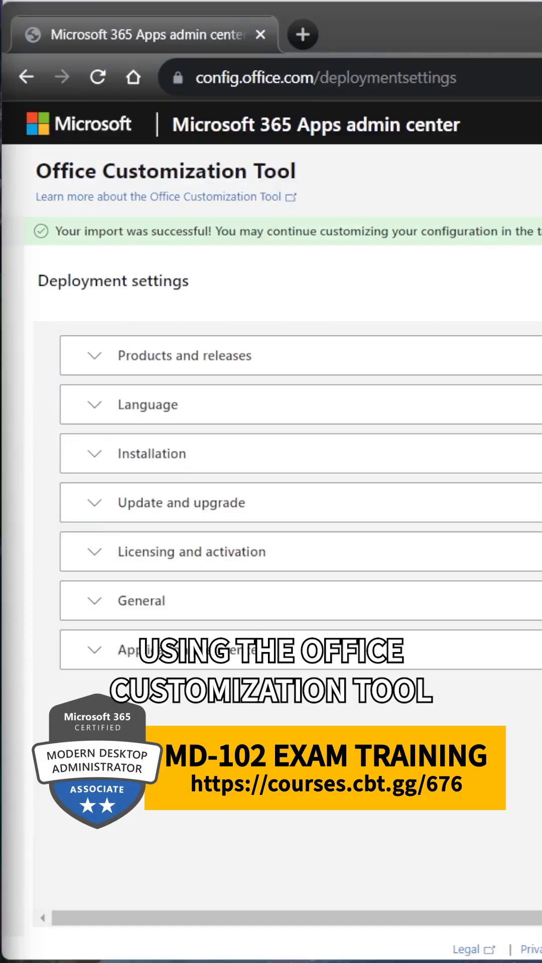
# Review Microsoft 365 Apps for enterprise on Current Channel with Word, Excel, Outlook and PowerPoint included
pyautogui.click(184, 355)
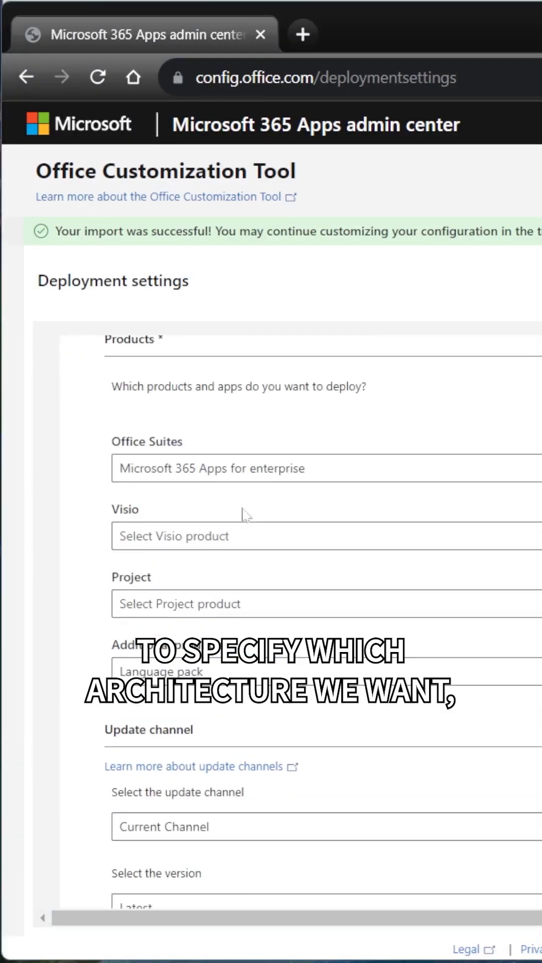
pyautogui.scroll(-3)
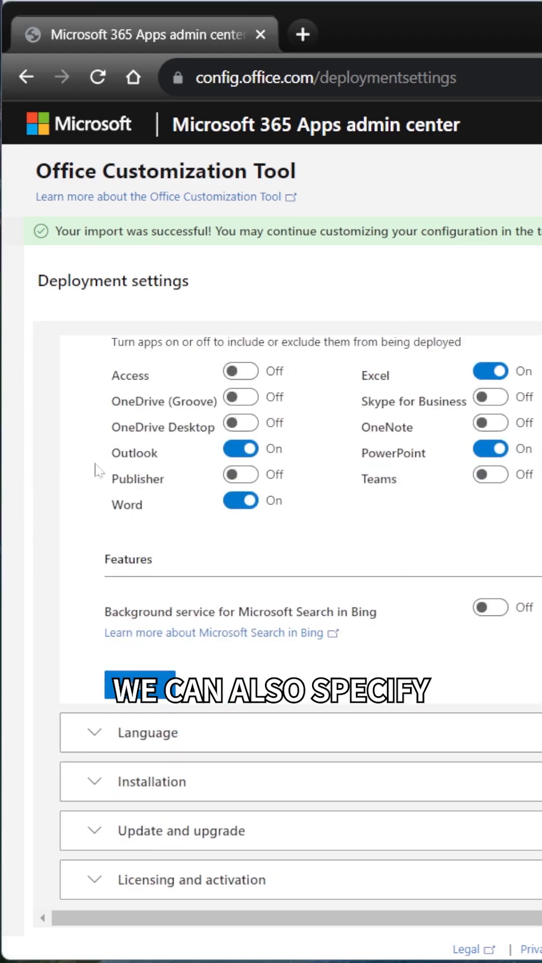
pyautogui.moveTo(310, 424)
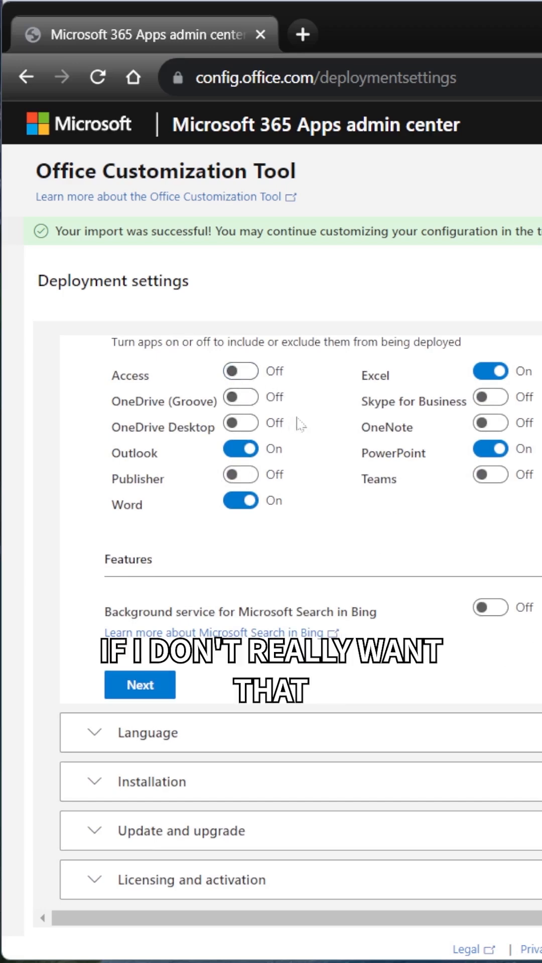
pyautogui.scroll(-3)
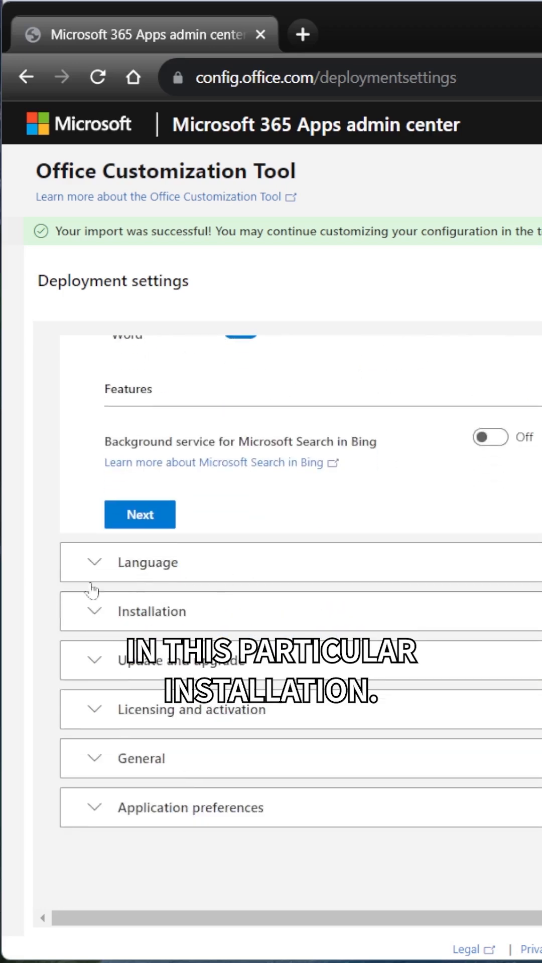
# Set installation to deploy from the Office Content Delivery Network (CDN) and show the Application preferences list
pyautogui.click(150, 611)
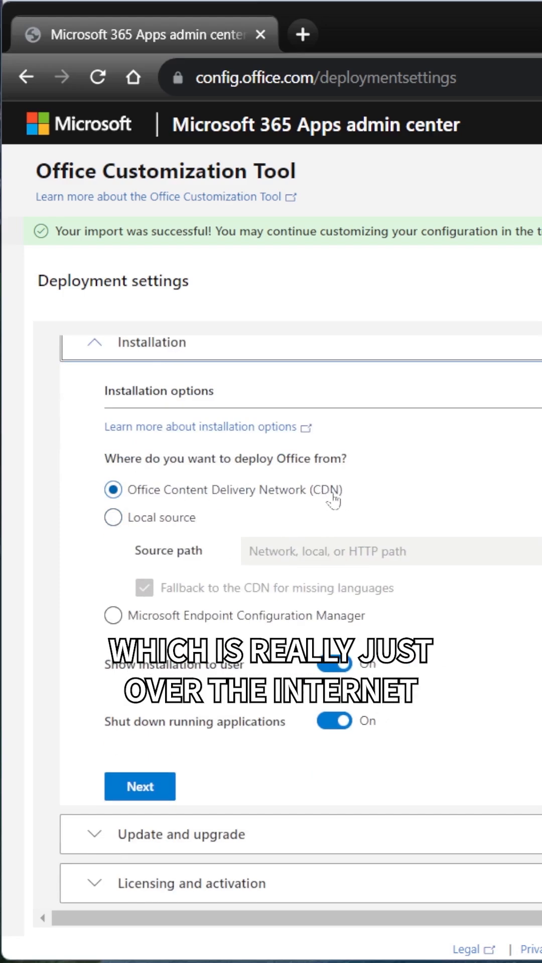
pyautogui.click(114, 518)
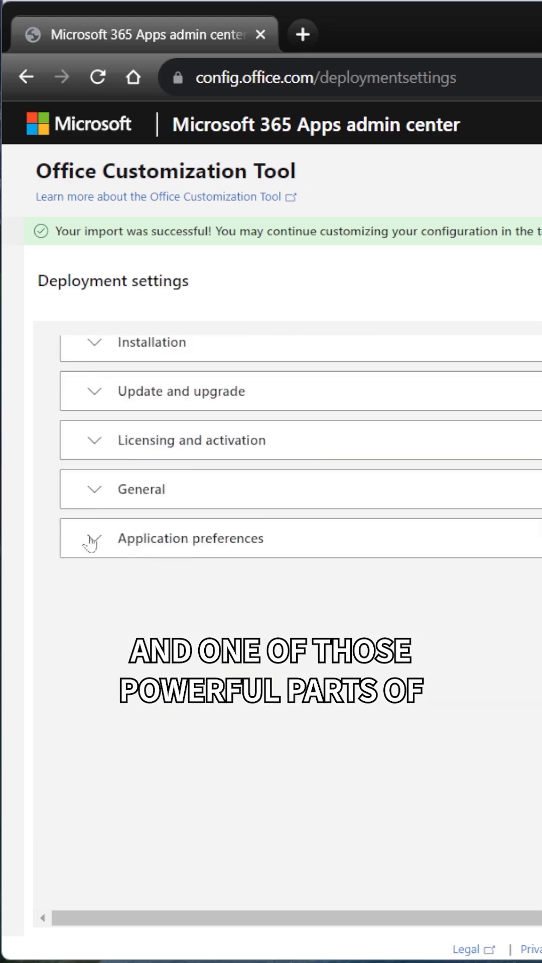
pyautogui.click(190, 538)
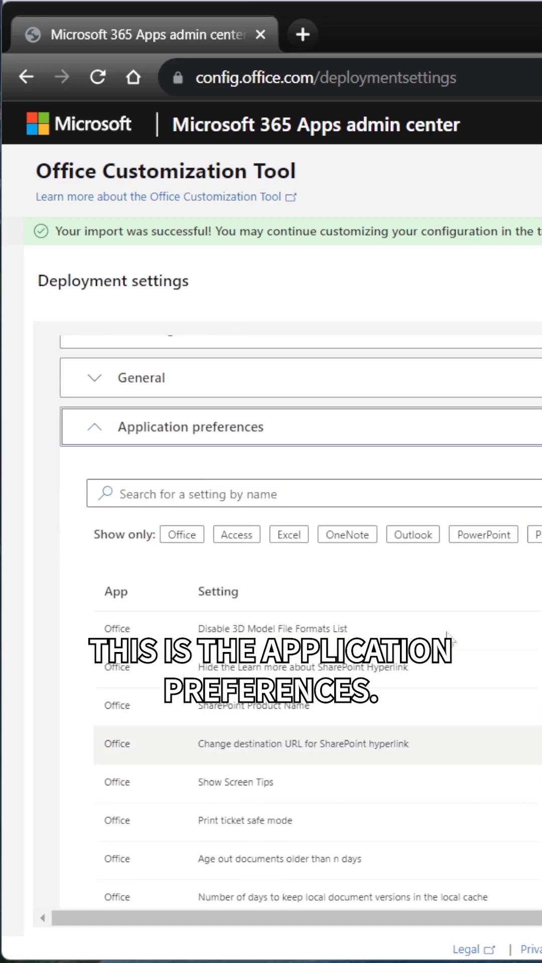